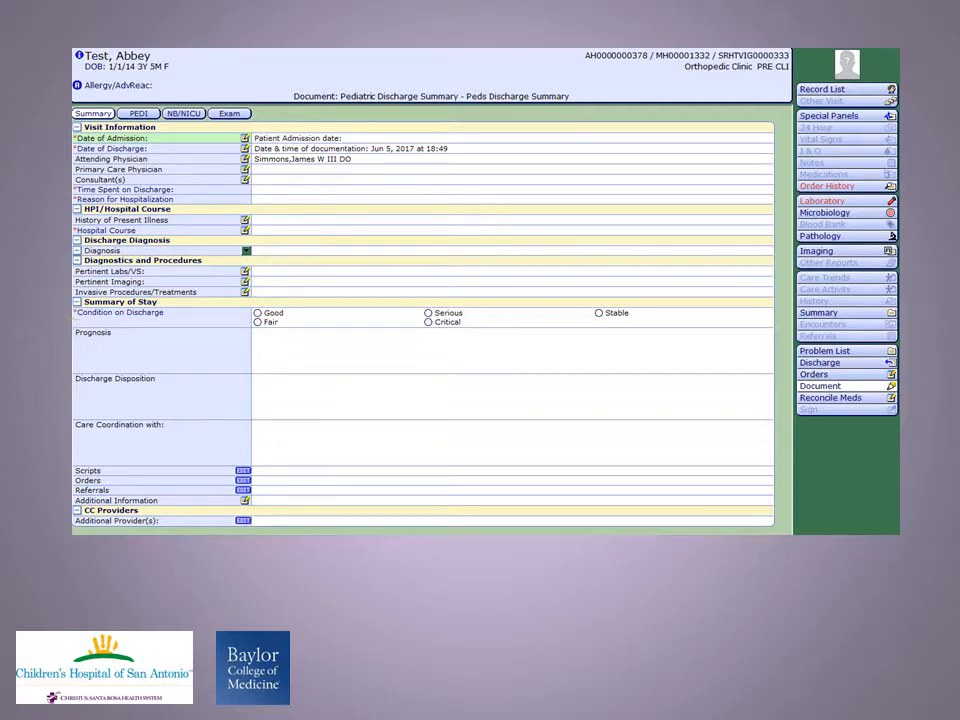
mouse_move(290, 468)
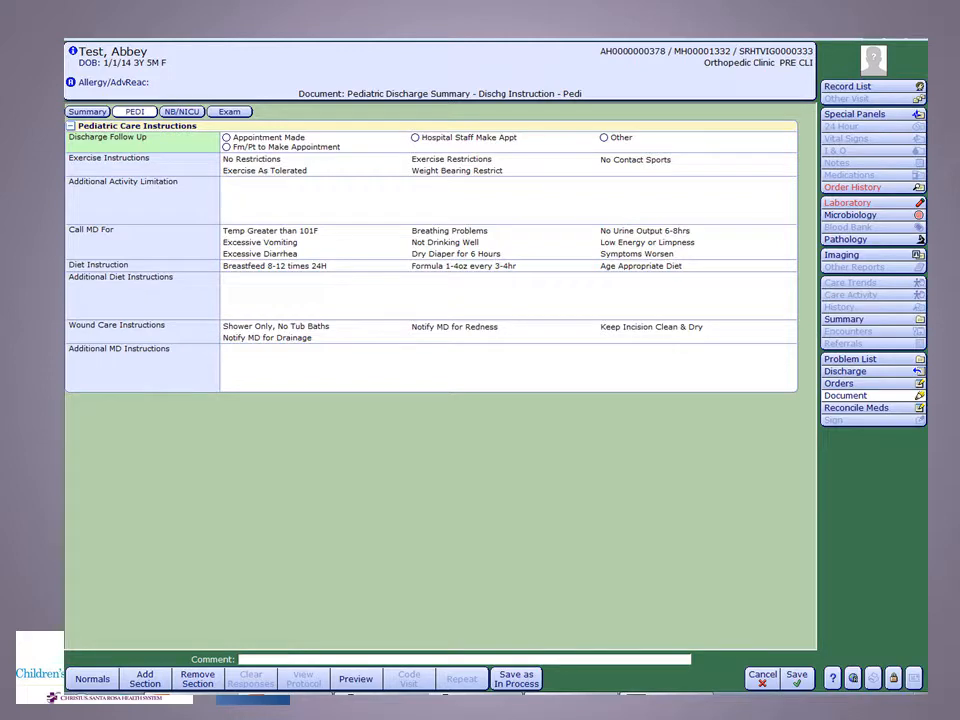
Step: Switch the Pediatric Discharge Summary to its Physical Exam section after reviewing the instructions
click(232, 112)
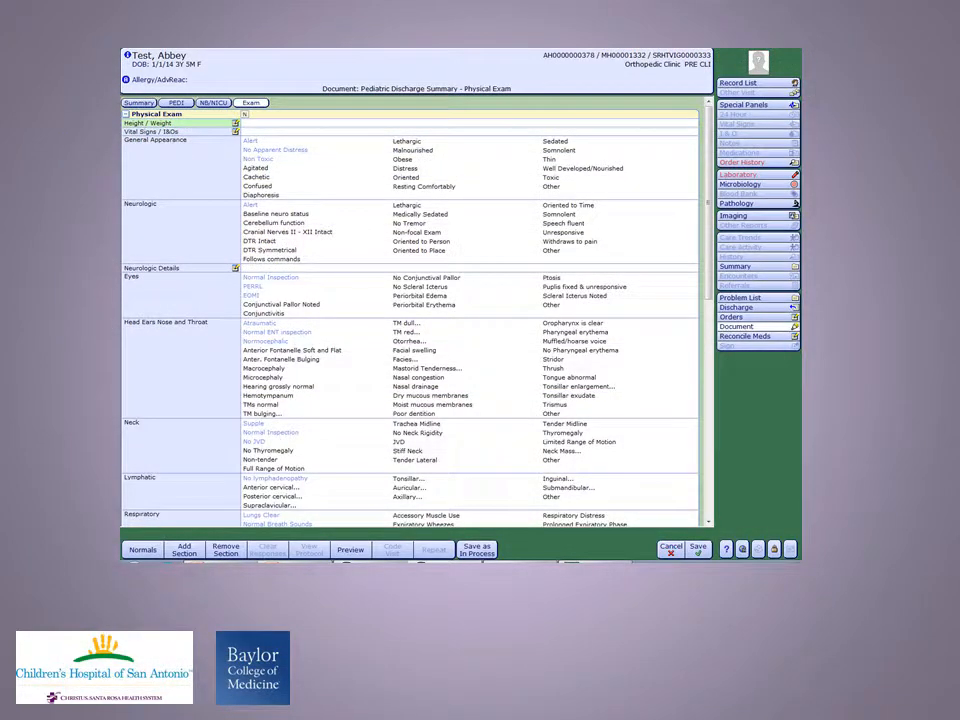